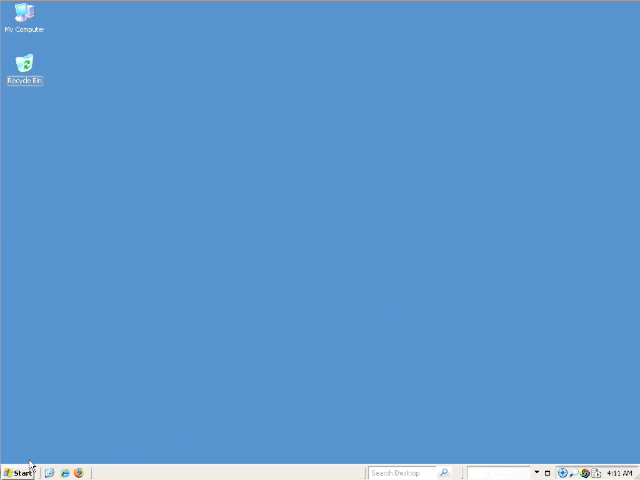
Bring up the Run dialog from the Start menu with cmd entered.
click(20, 472)
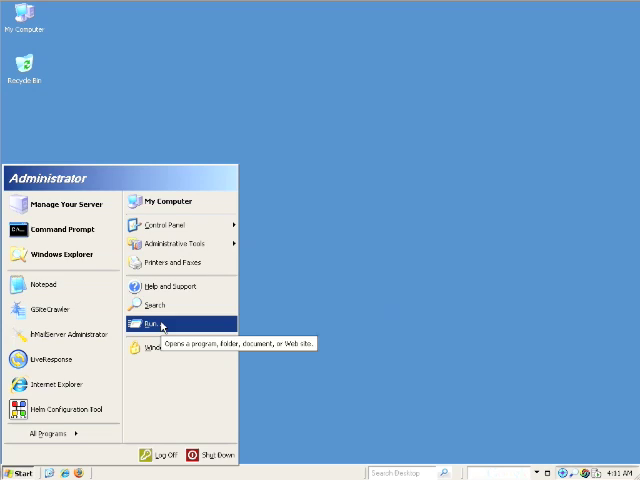
click(160, 324)
text(cmd)
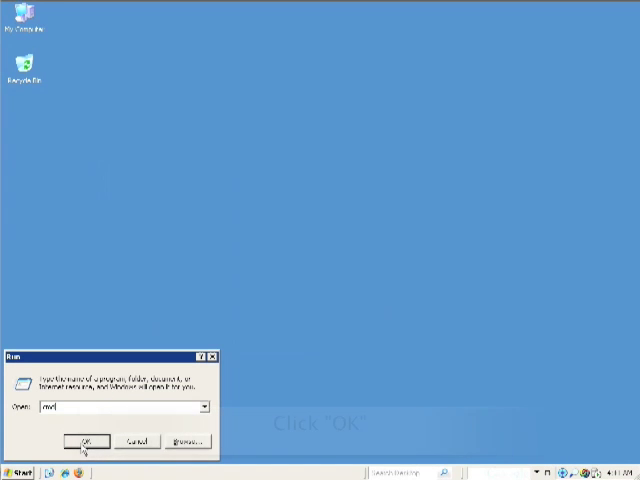
Launch cmd and enter 'telnet ezoshosting.com 25' at the prompt without running it.
click(84, 440)
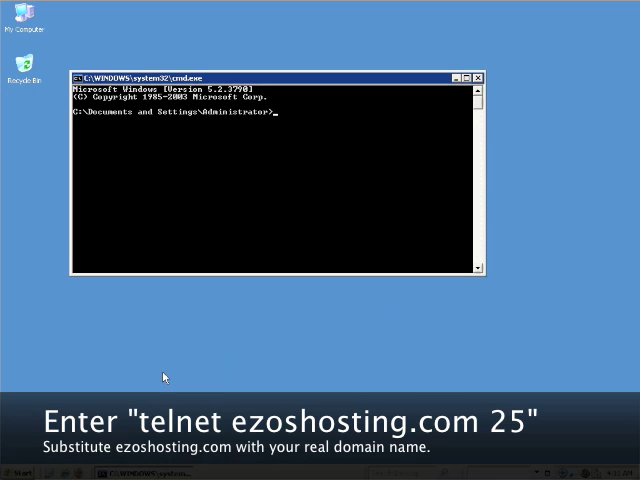
text(telnet)
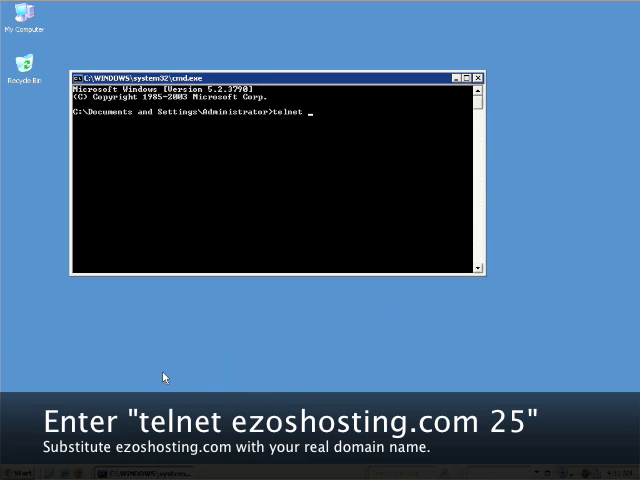
text(ezos)
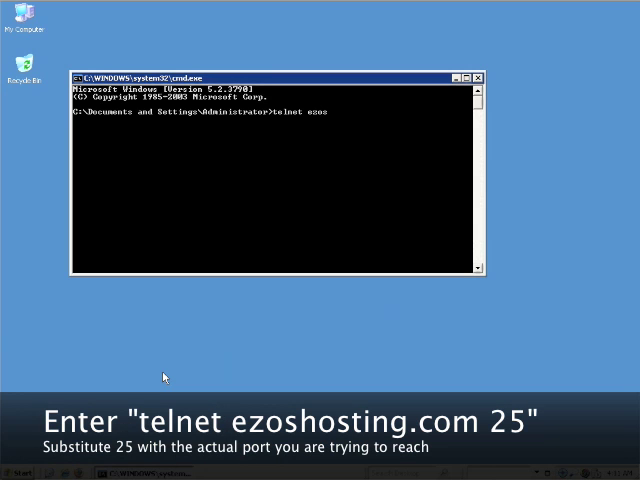
text(hosting.com)
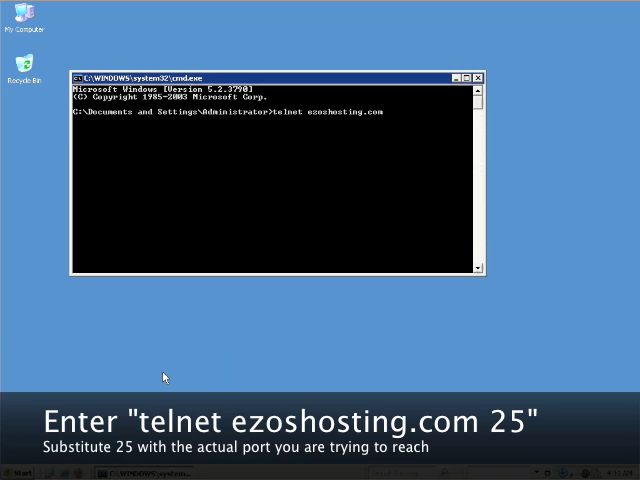
text(25)
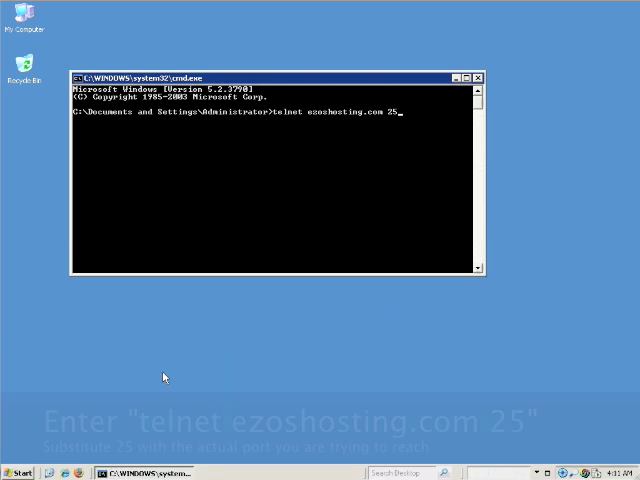